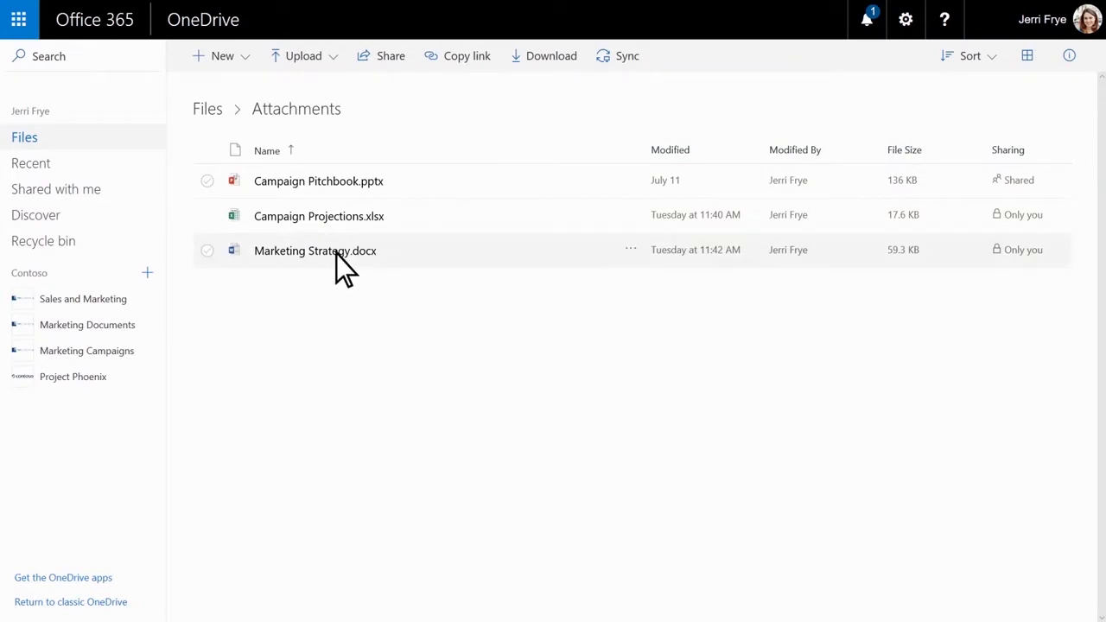
Select Marketing Strategy.docx in Attachments and choose Delete
click(207, 250)
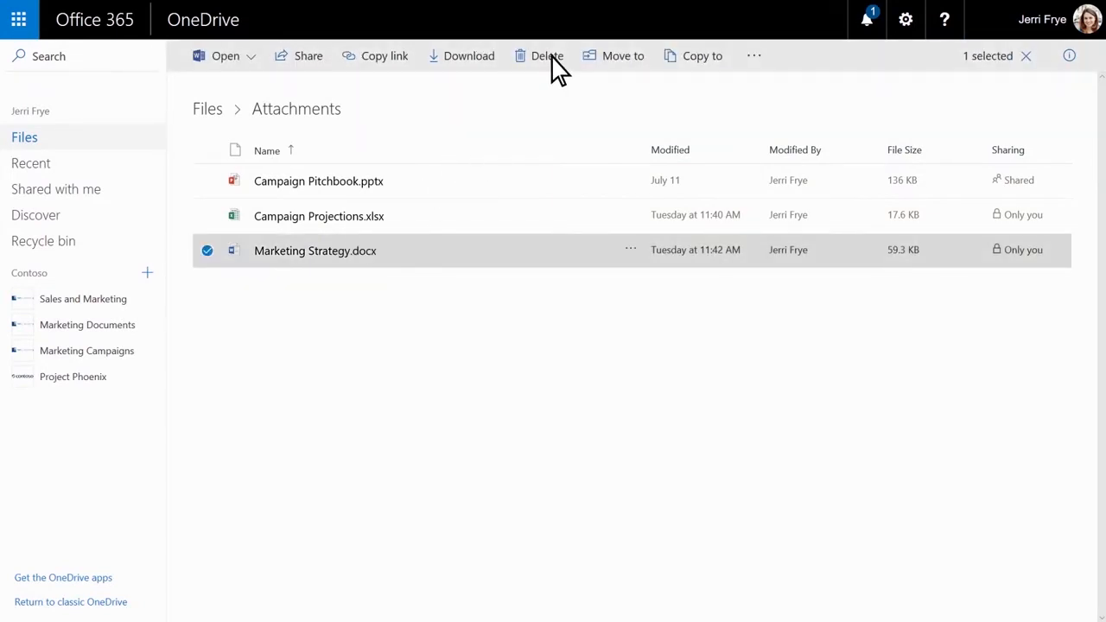
click(546, 55)
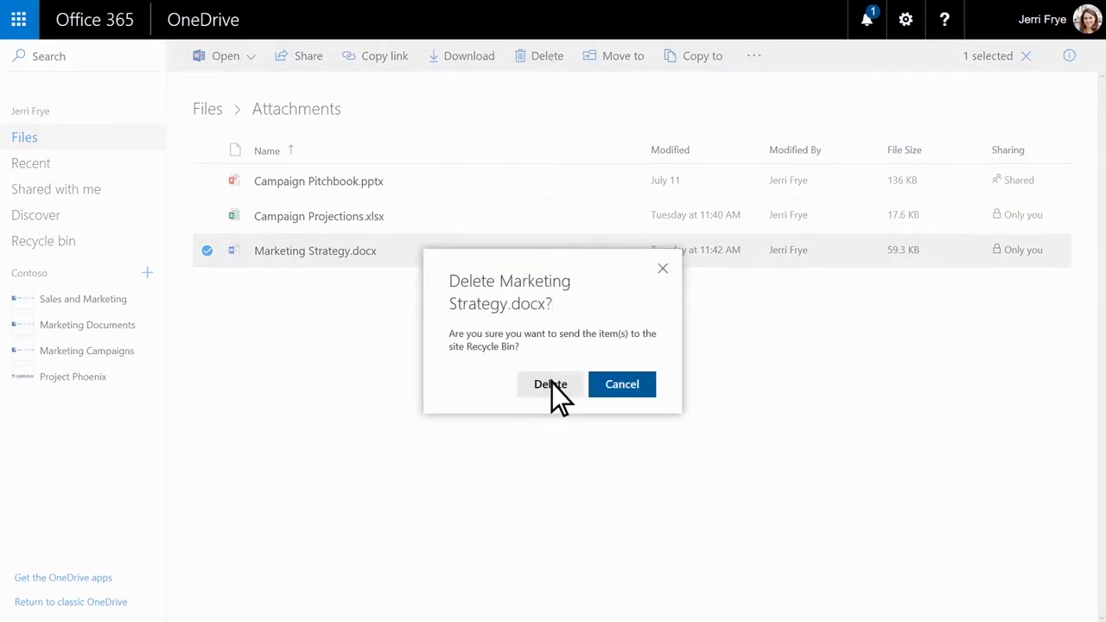
Confirm sending Marketing Strategy.docx to the Recycle bin
click(550, 384)
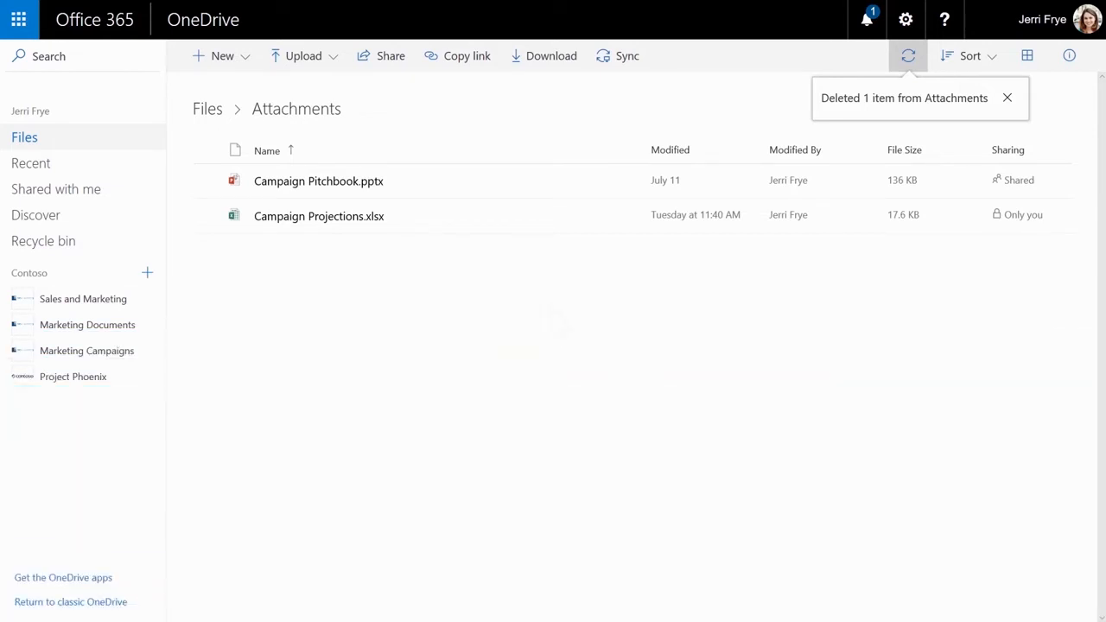
mouse_move(189, 286)
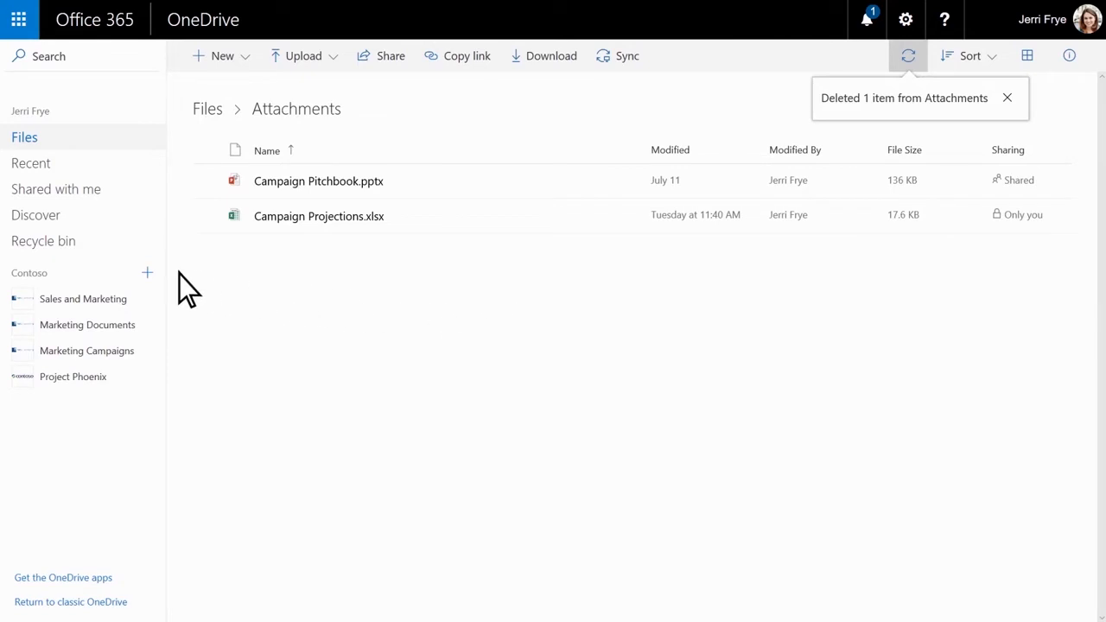
Restore Marketing Strategy.docx from the Recycle bin and verify it appears in Attachments
click(43, 240)
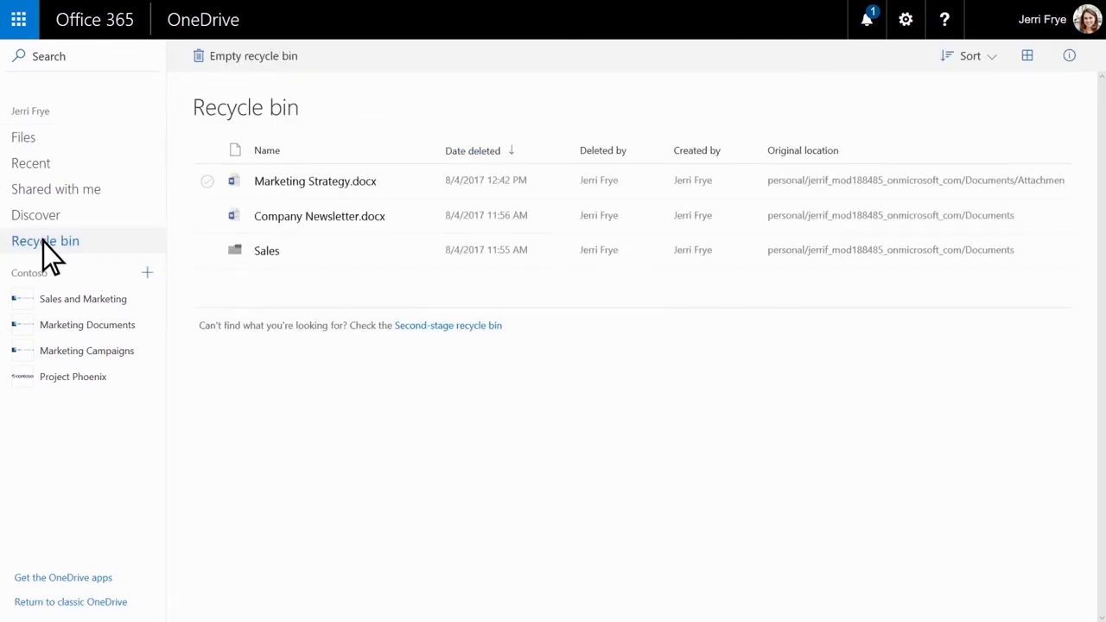
mouse_move(181, 233)
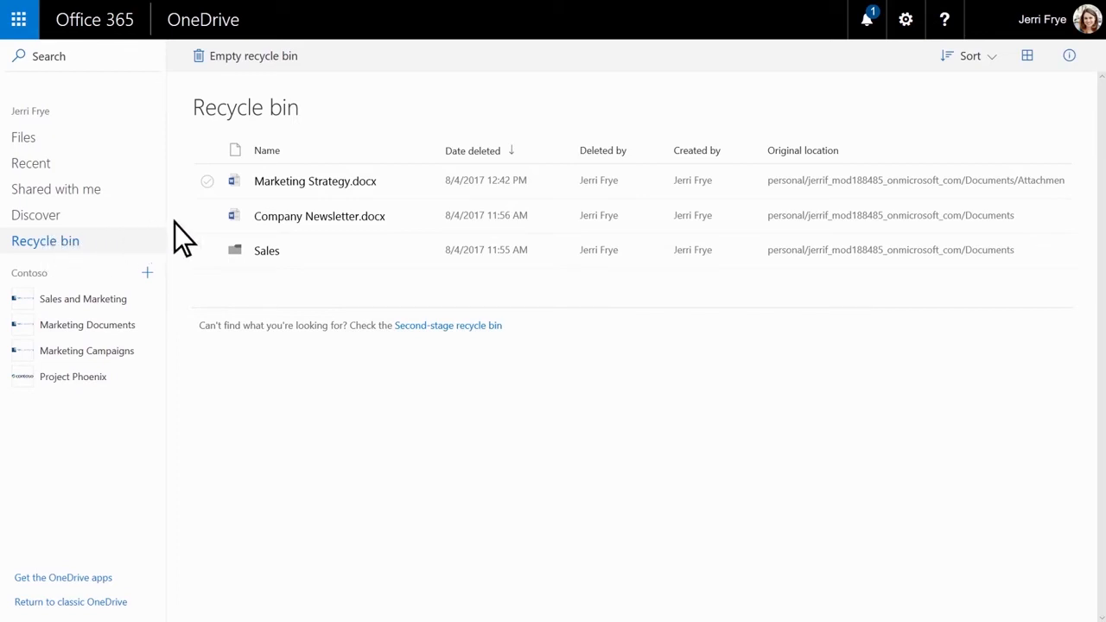
click(207, 180)
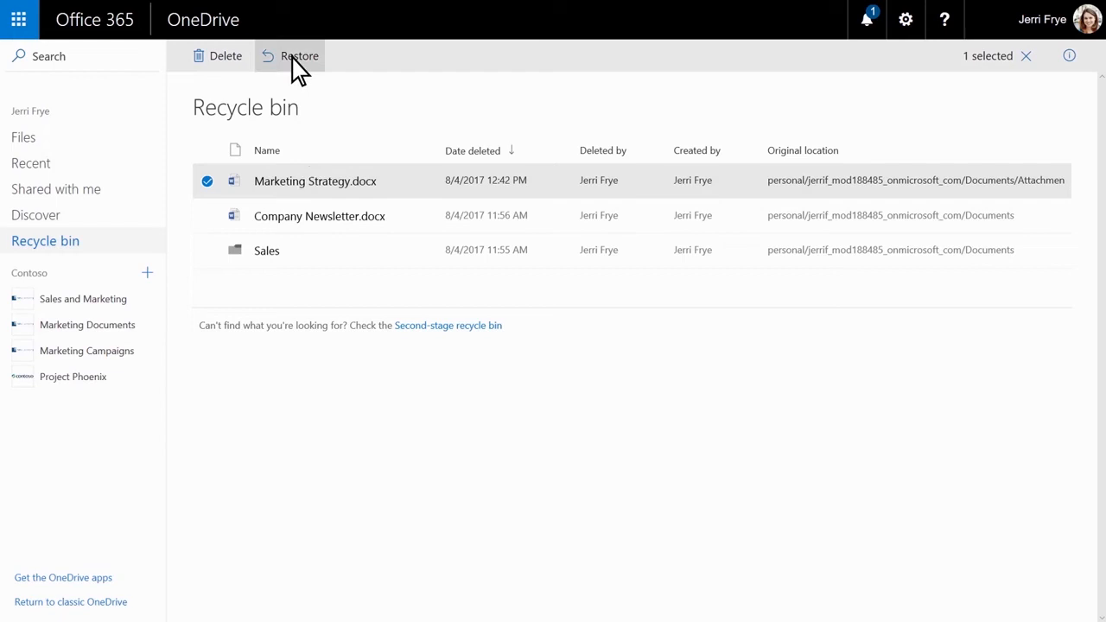
click(299, 55)
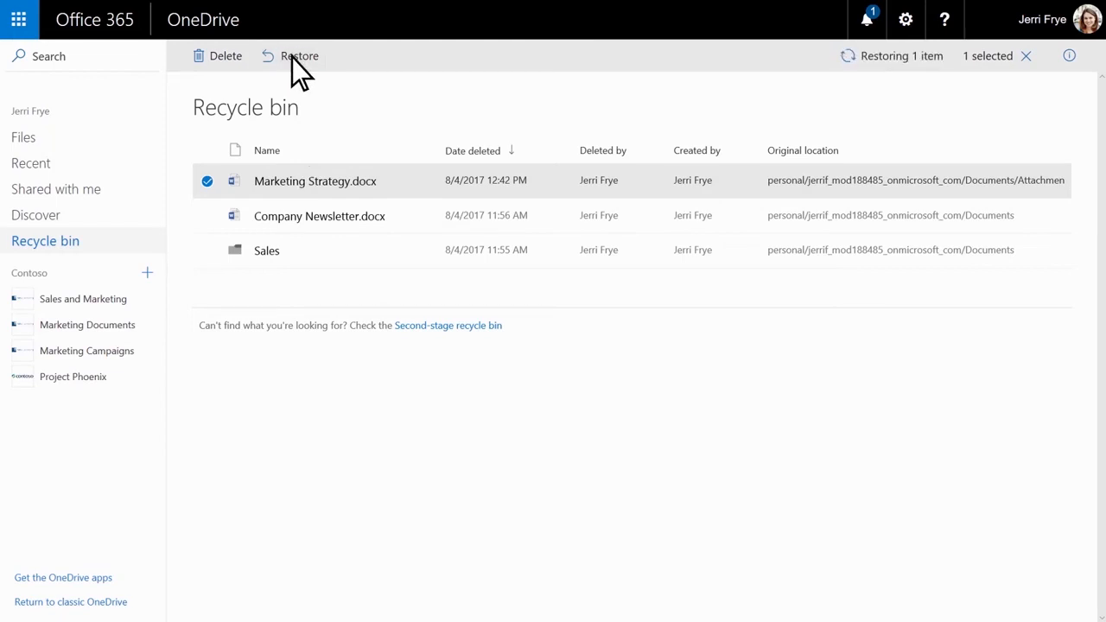
click(299, 55)
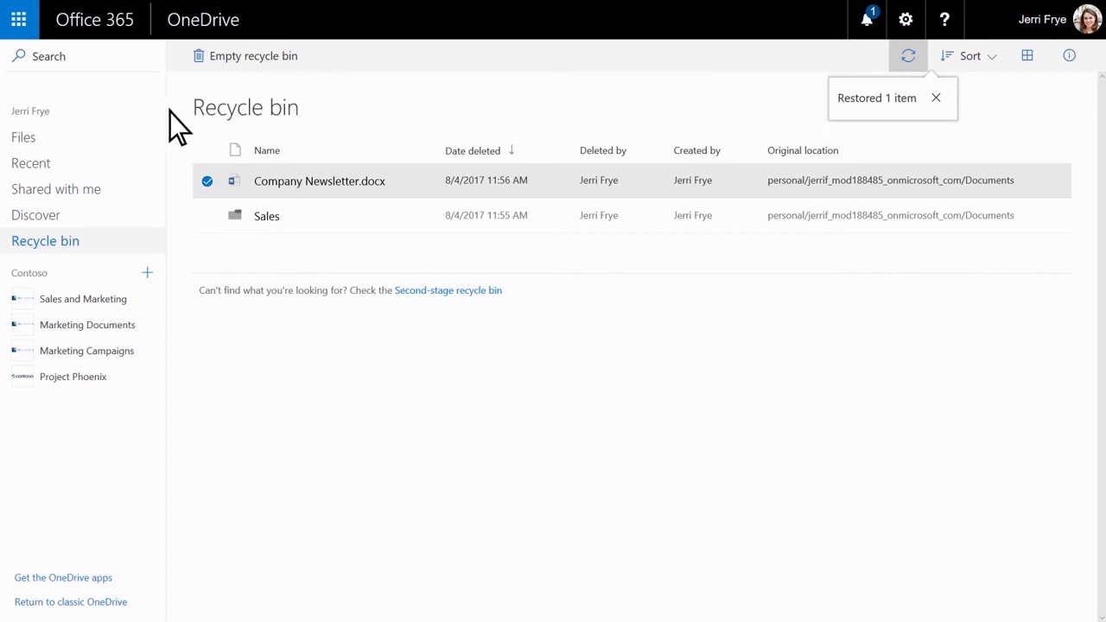
click(24, 137)
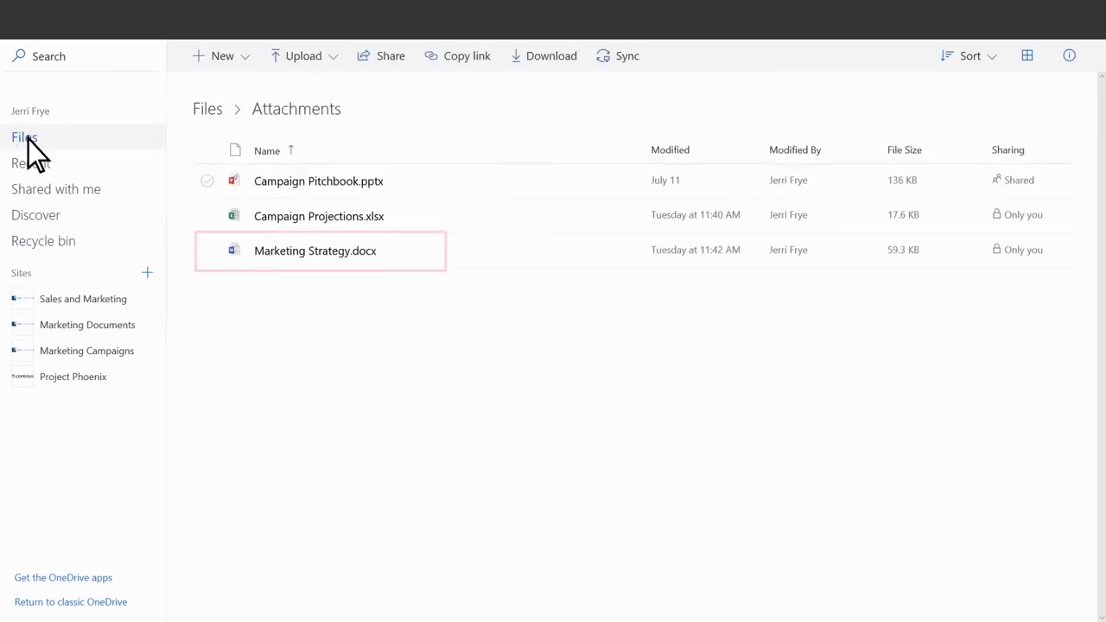